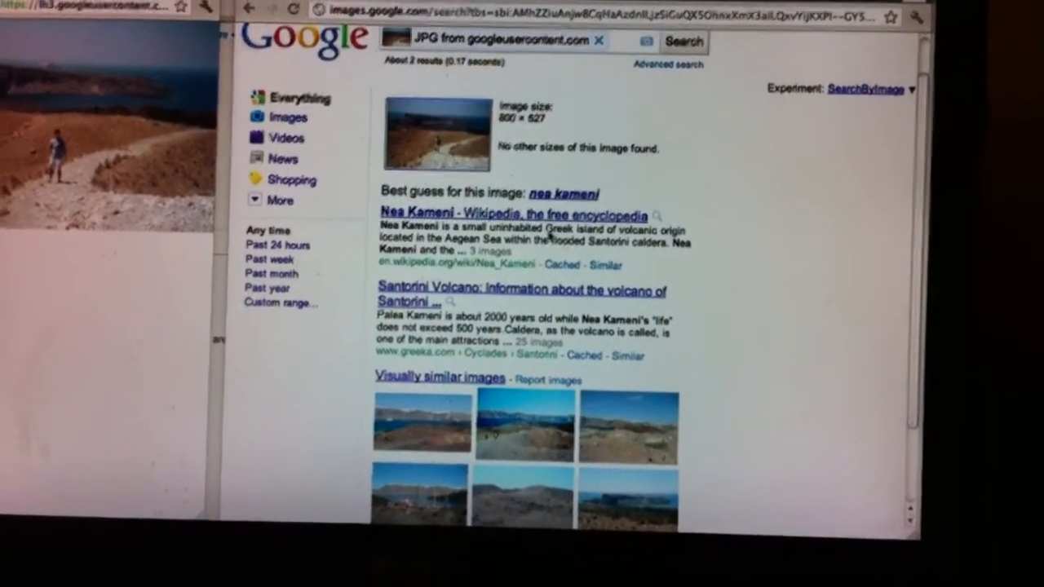
Review the Santorini results, then search the purple flower logo to get the HKMA best guess
scroll(down, 3)
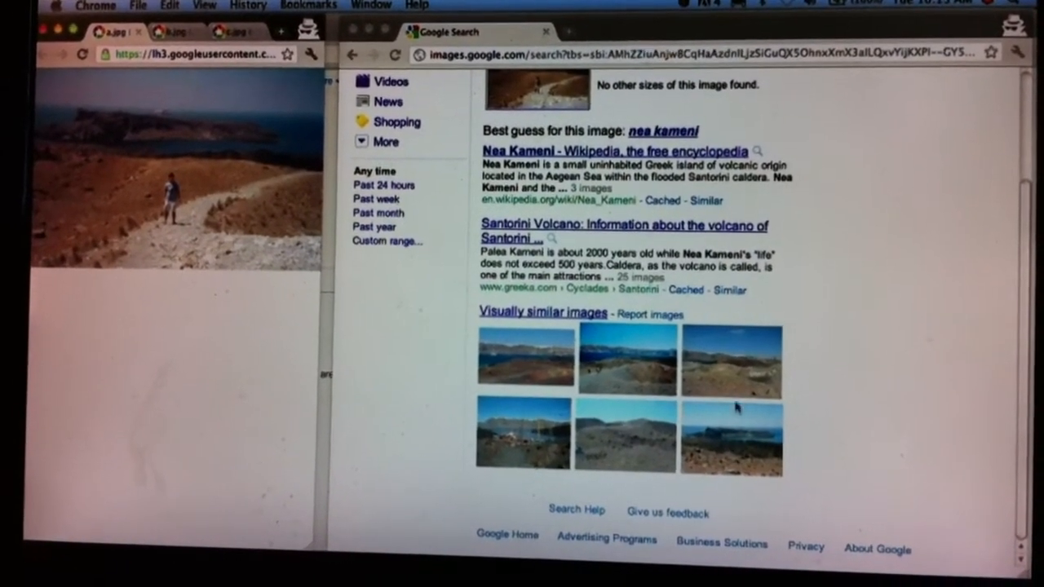
scroll(up, 3)
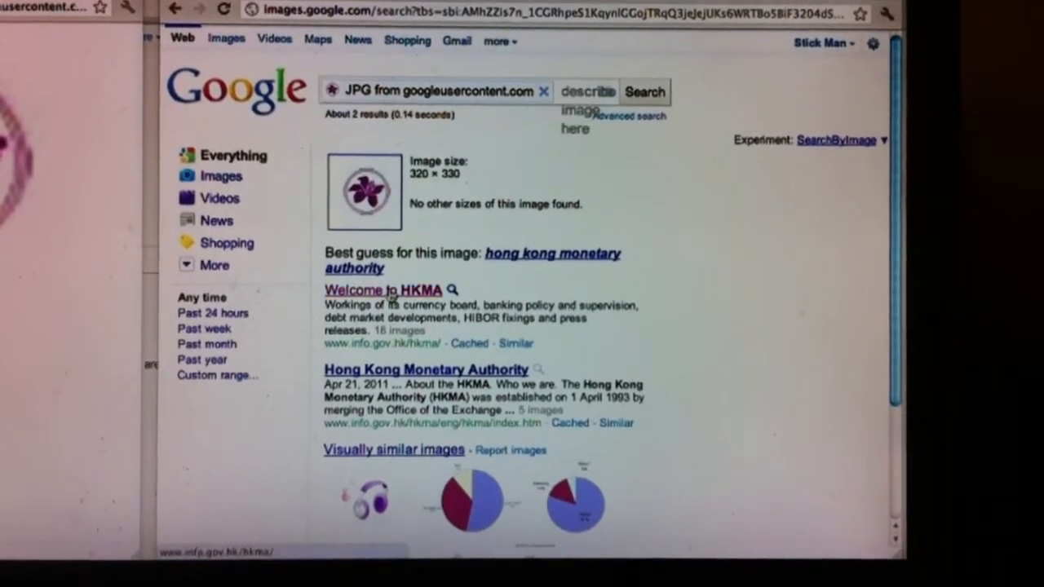
click(382, 290)
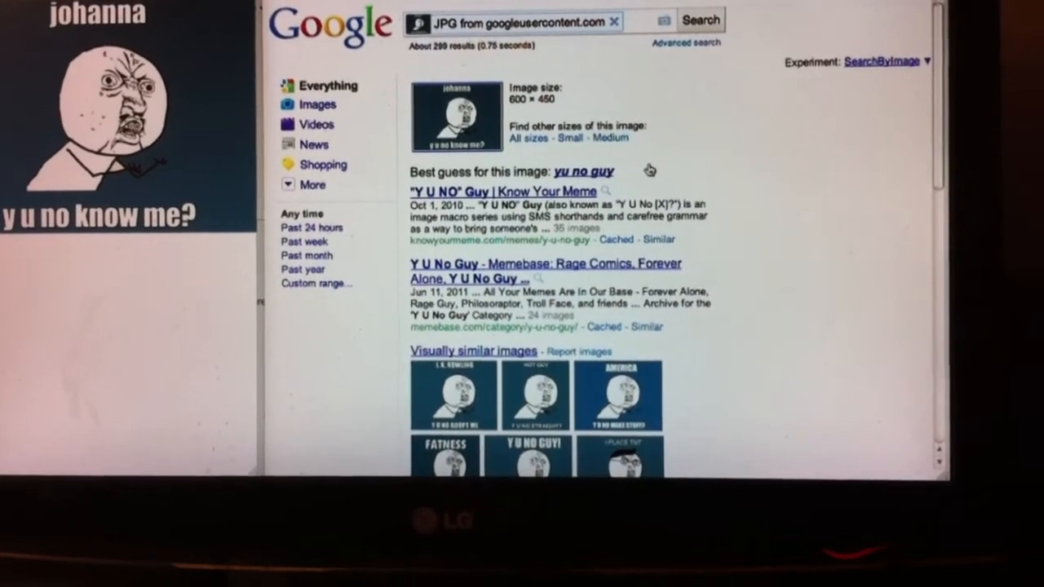
Scroll through the 'Y U No Guy' best guess, visually similar images and matching pages
scroll(down, 3)
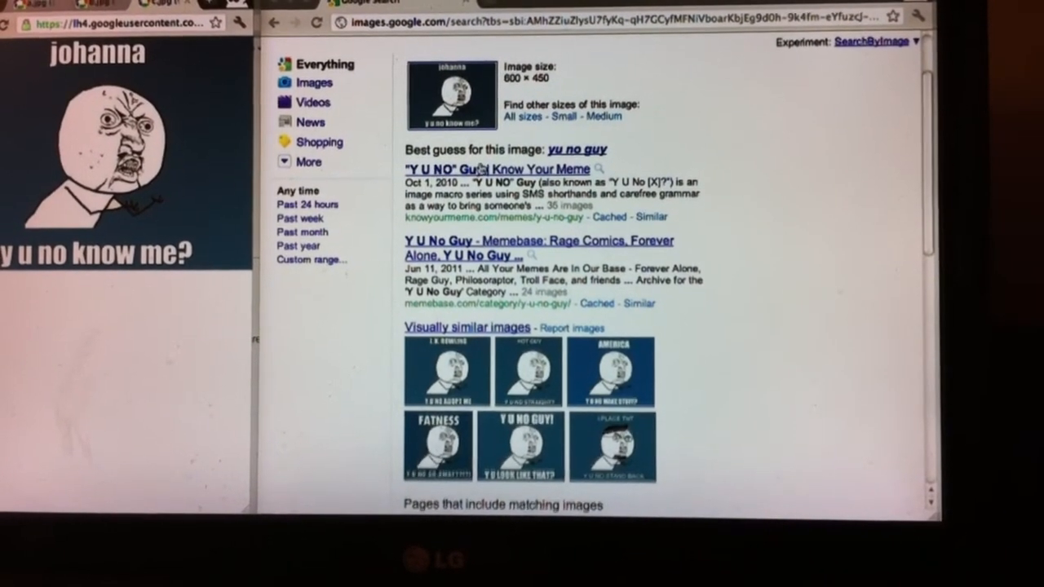
scroll(down, 3)
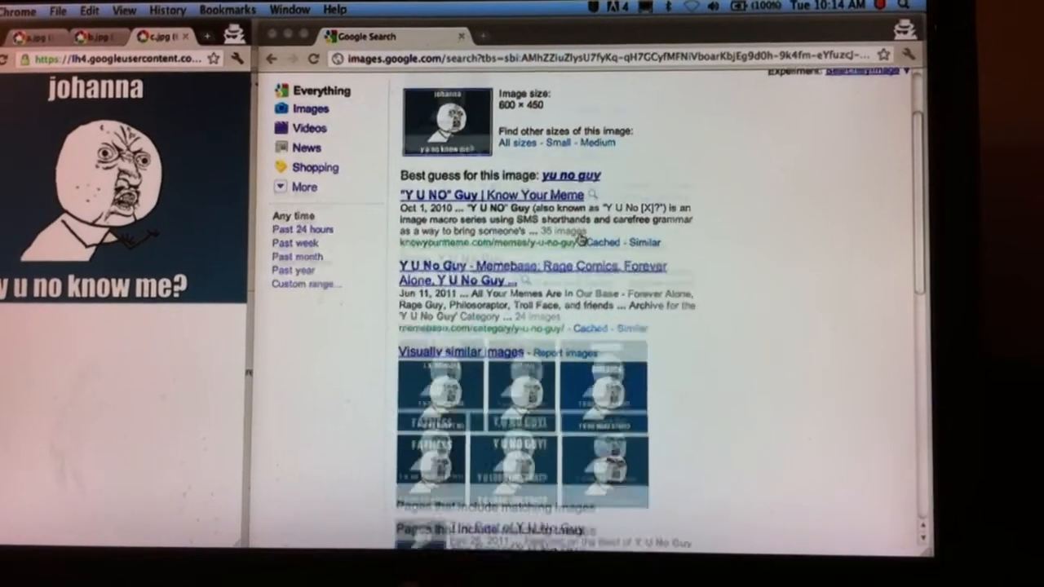
scroll(down, 3)
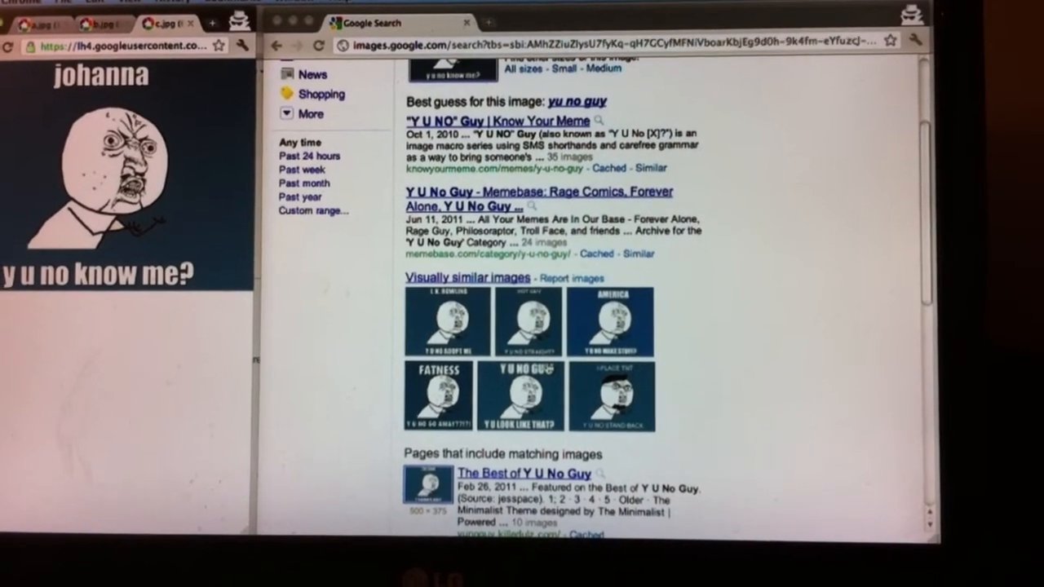
scroll(up, 3)
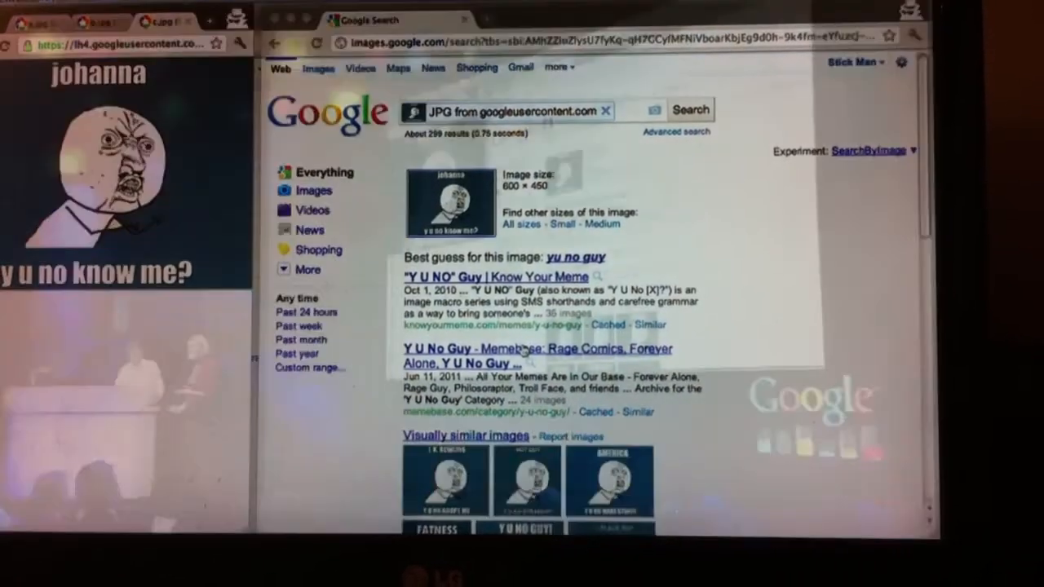